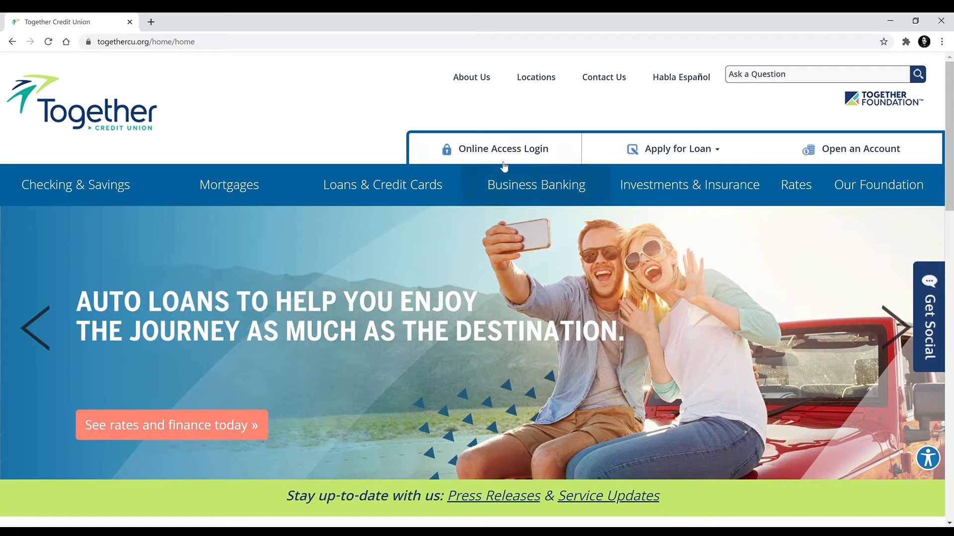
# Reach the Online Access login page and sign in with the member credentials.
pyautogui.click(503, 148)
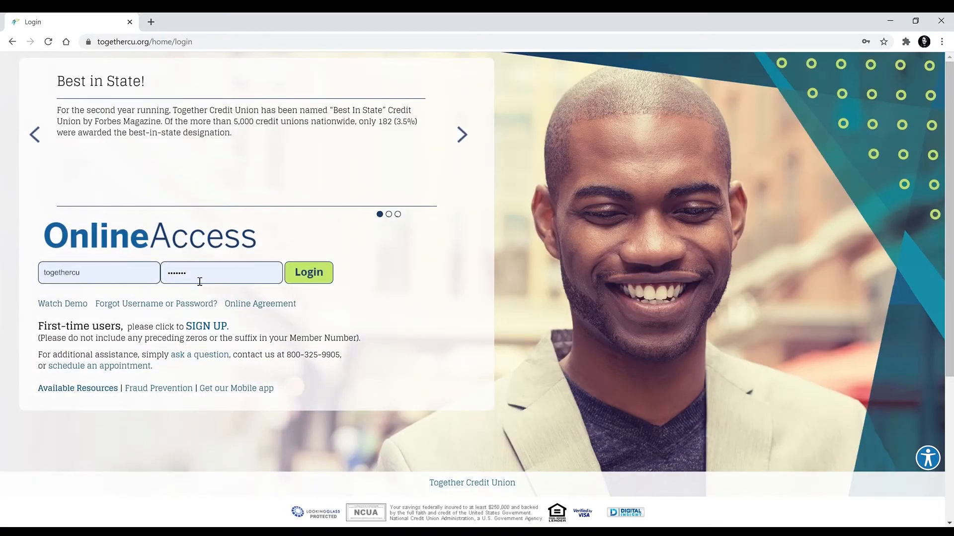
pyautogui.click(308, 272)
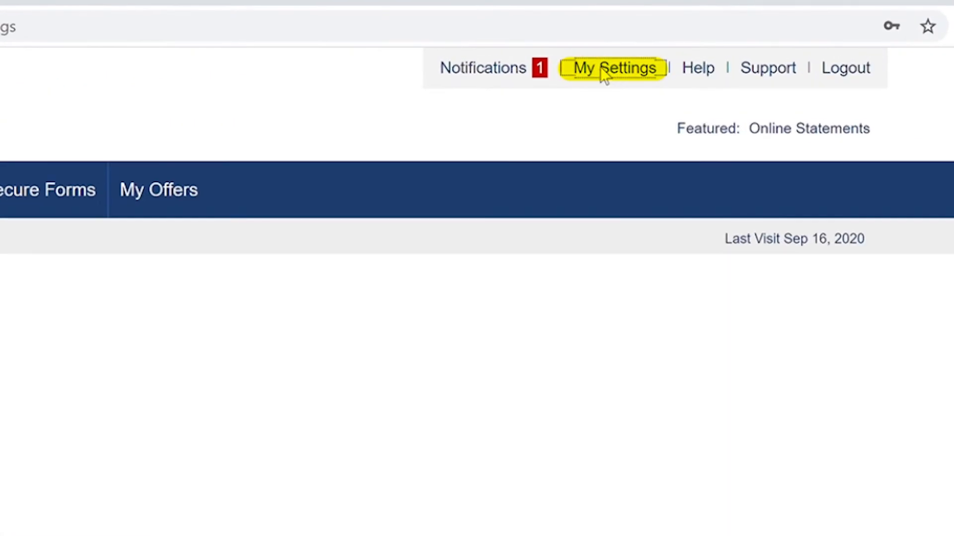
# Show My Settings with the Login & Security password entry in view.
pyautogui.click(614, 68)
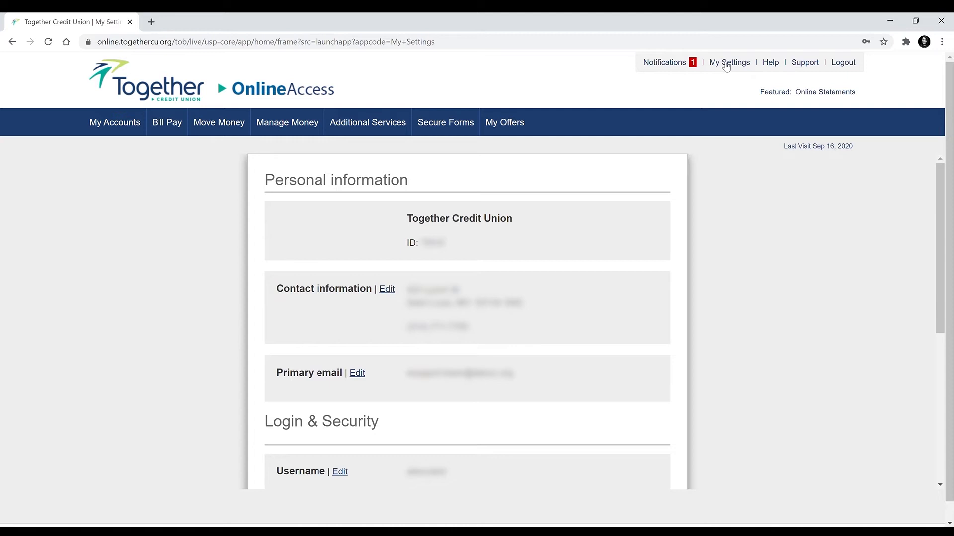
pyautogui.scroll(-3)
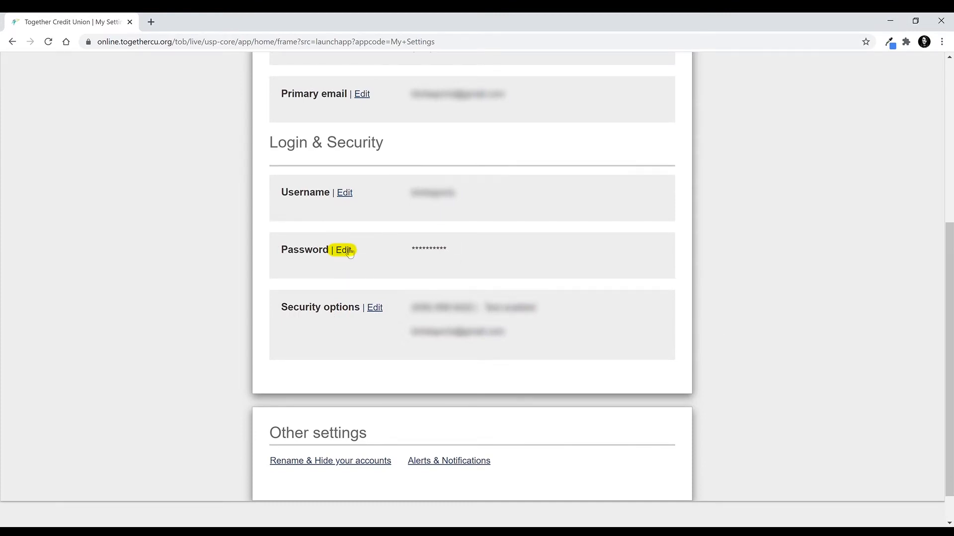
# Enter the current password, the new password and its retyped confirmation in the Password Edit form.
pyautogui.click(345, 249)
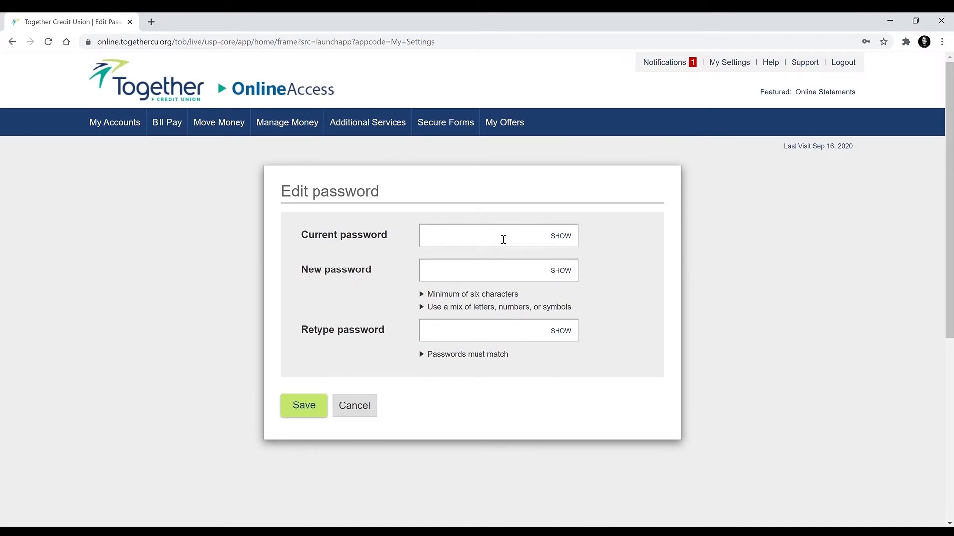
pyautogui.click(499, 235)
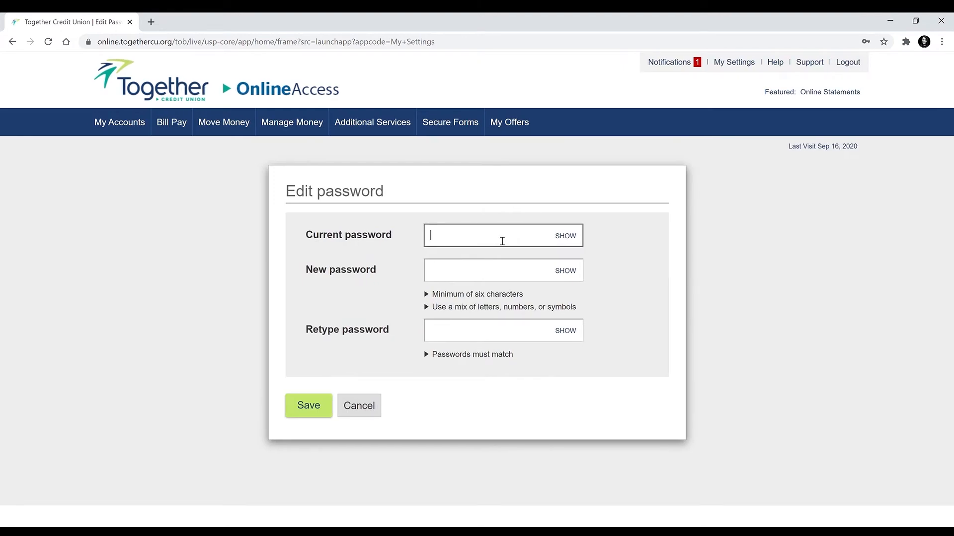
pyautogui.moveTo(699, 237)
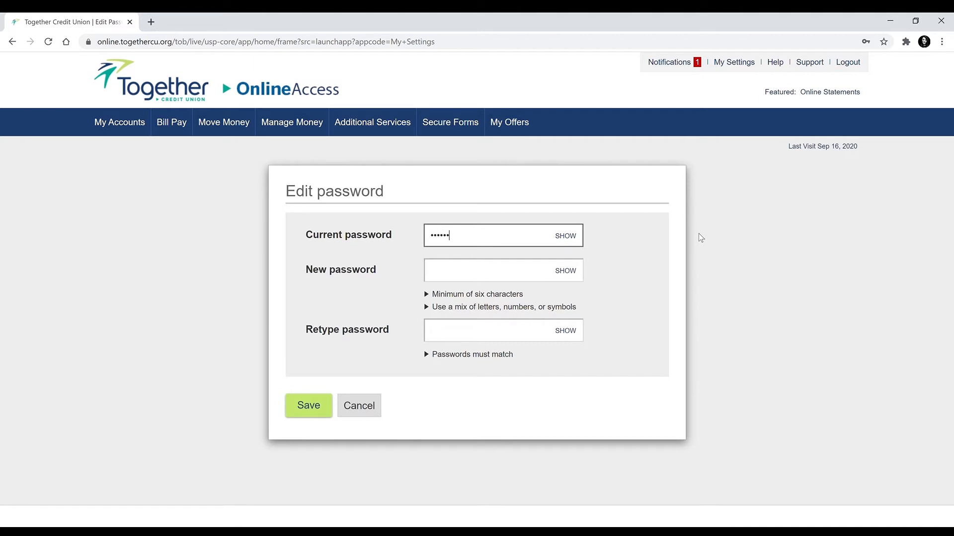
pyautogui.write('••')
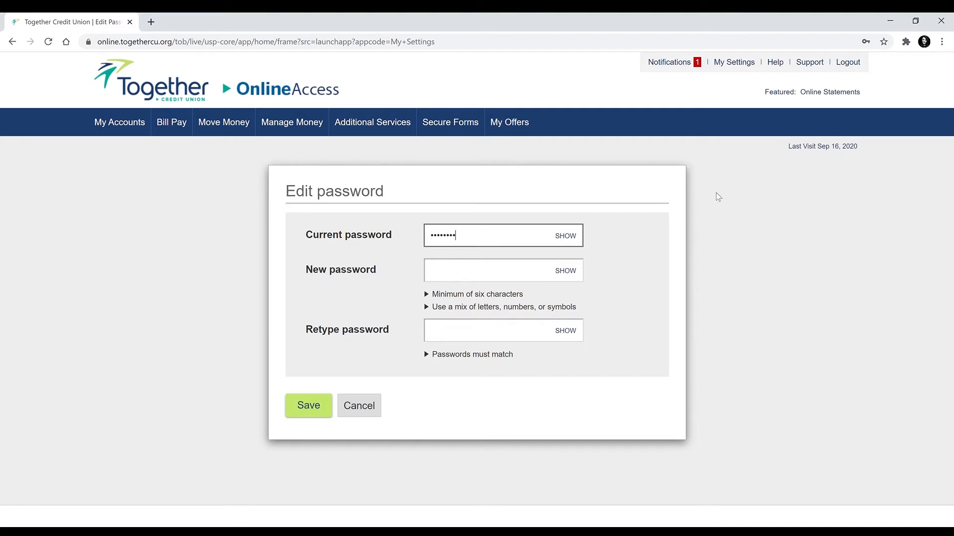
pyautogui.click(503, 270)
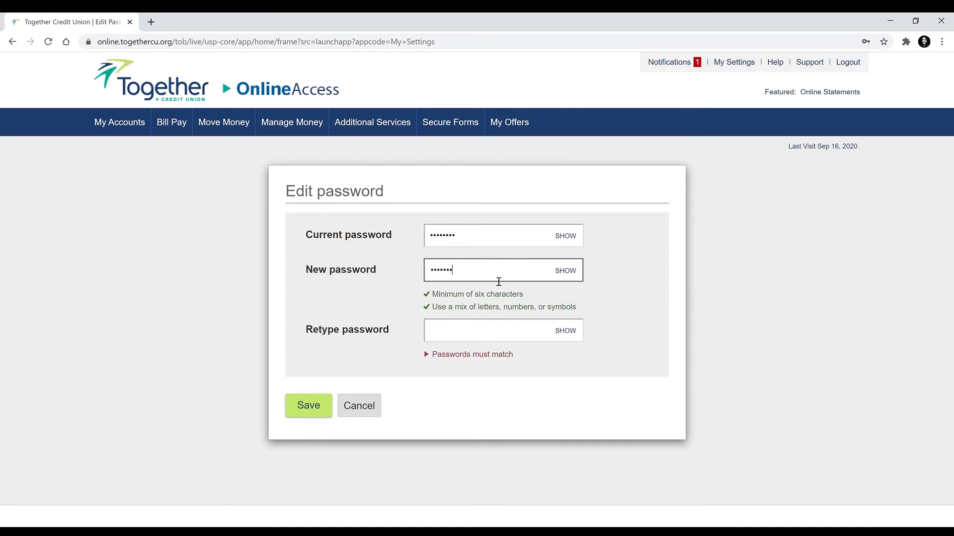
pyautogui.click(503, 330)
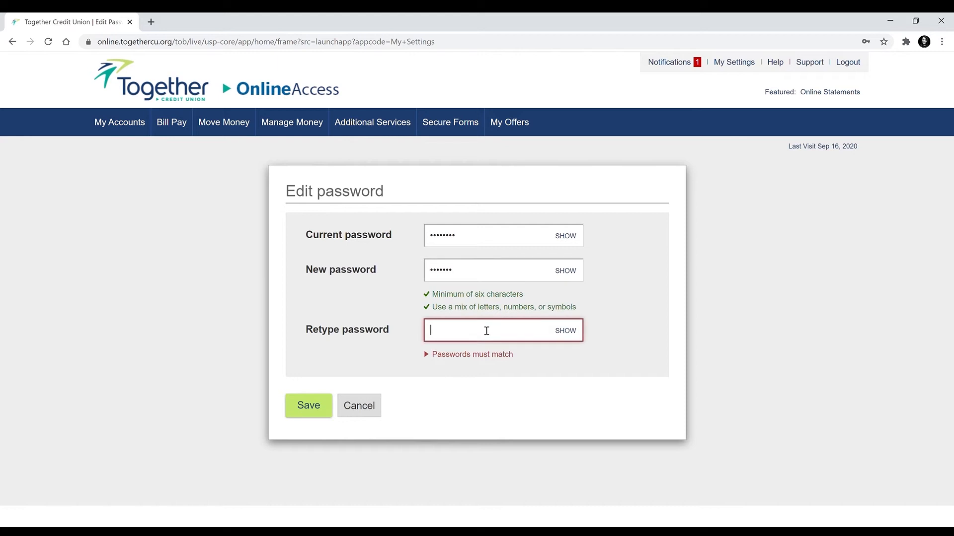
pyautogui.write('••••')
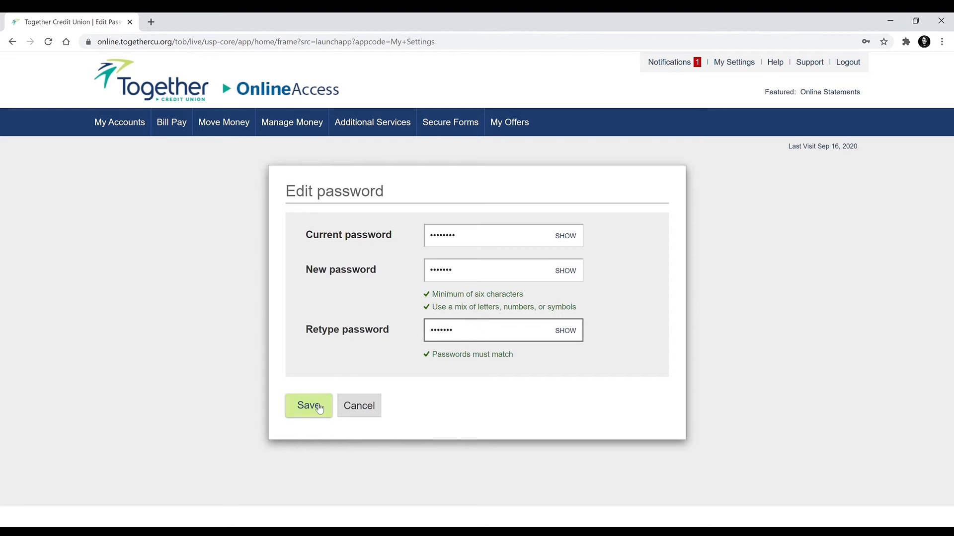
# Save the new password and return to the My Settings page.
pyautogui.click(307, 405)
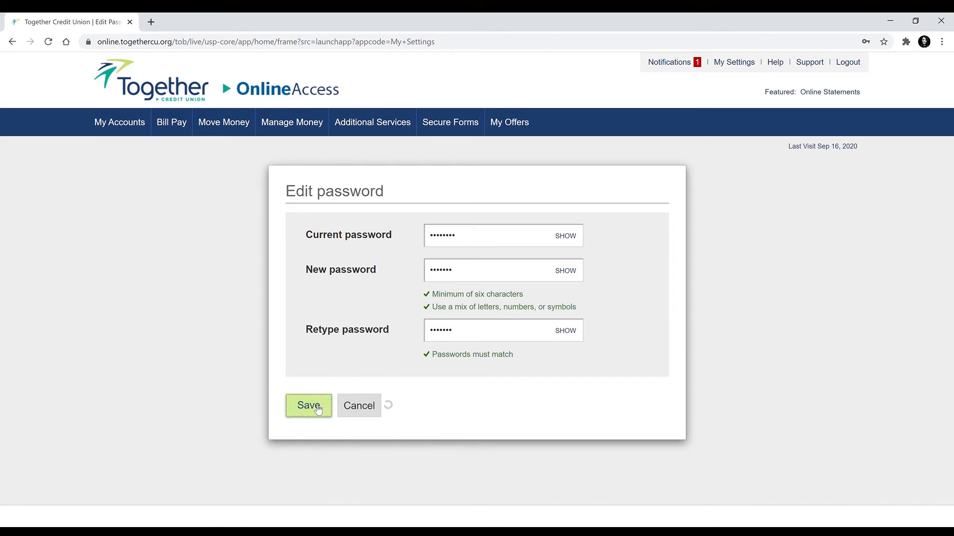
pyautogui.click(308, 406)
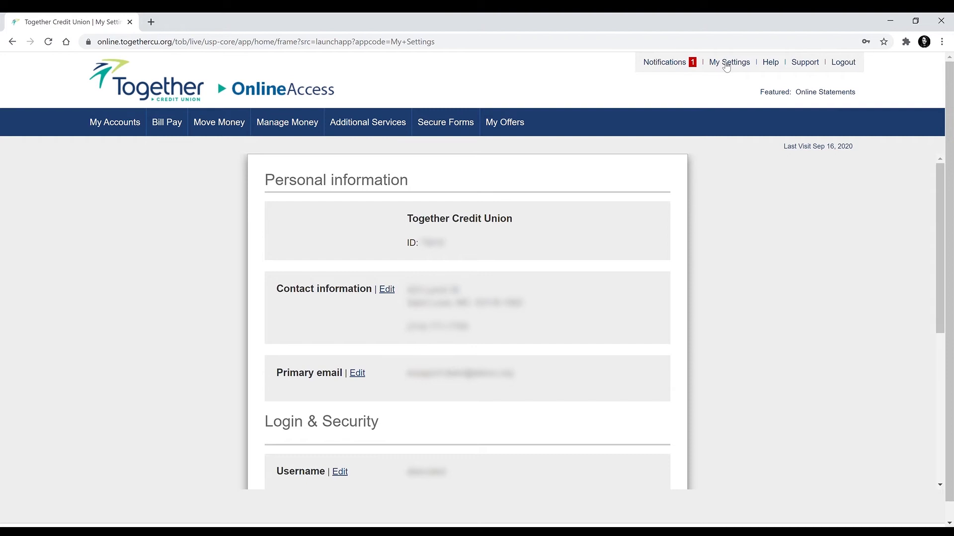